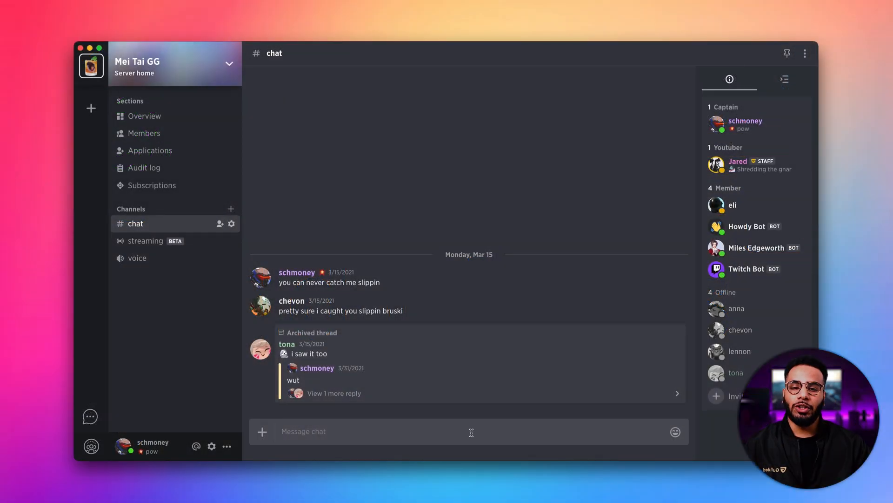
mouse_move(479, 451)
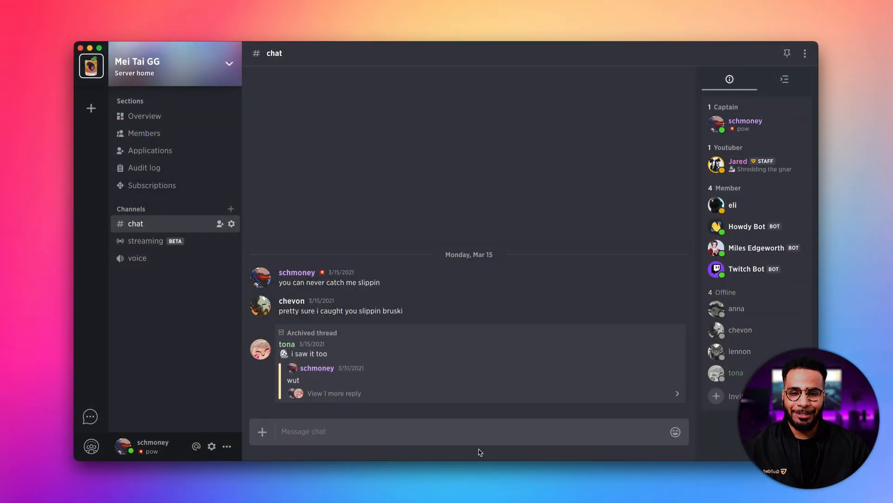
mouse_move(487, 450)
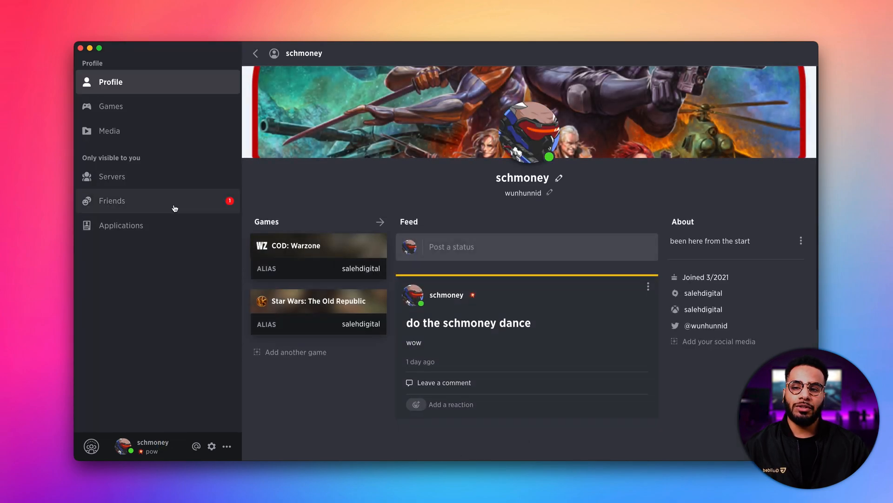
View the friends list and reveal lennon's per-friend actions menu, then dismiss it unchanged.
click(111, 201)
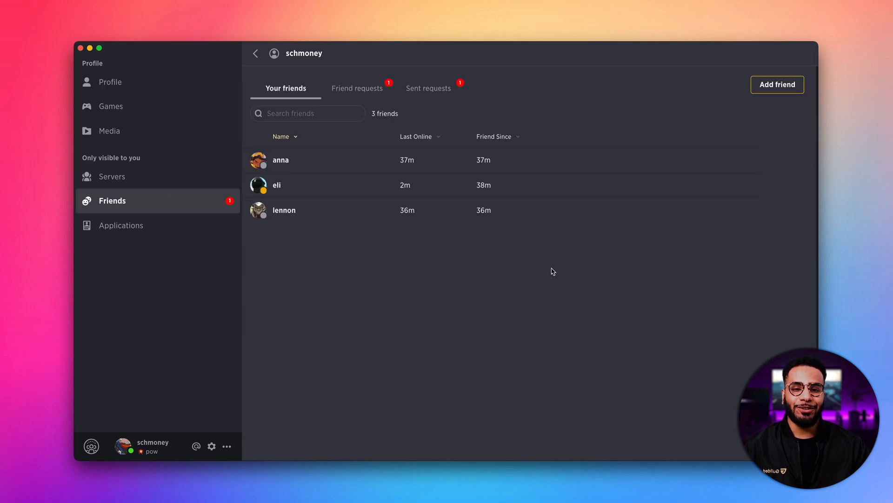
mouse_move(582, 279)
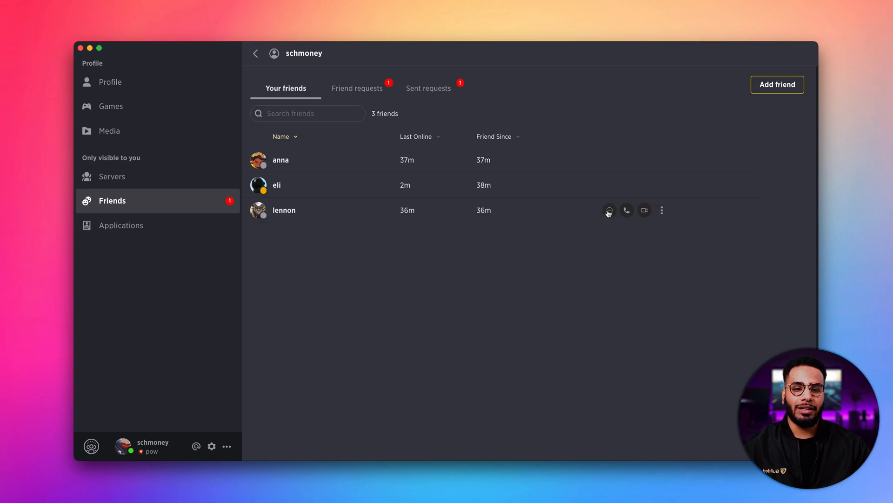
mouse_move(633, 214)
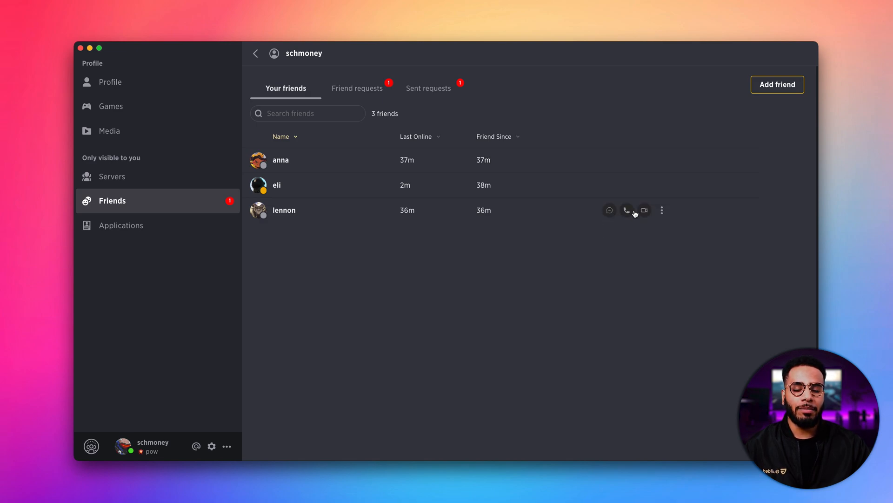
click(662, 210)
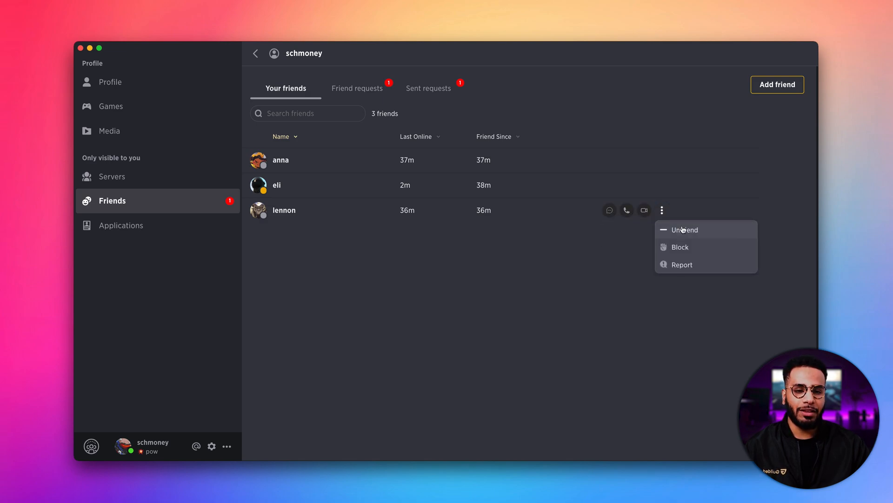
click(439, 262)
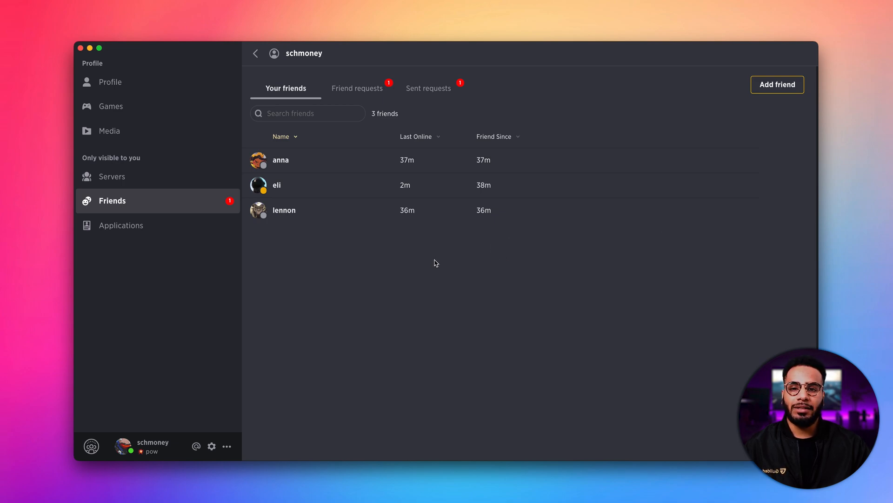
mouse_move(357, 89)
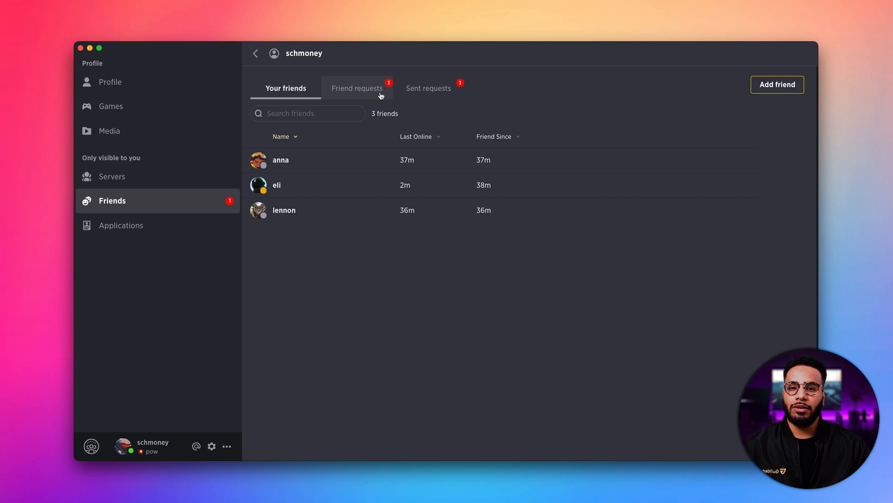
View incoming friend requests, showing tona's pending request.
click(357, 88)
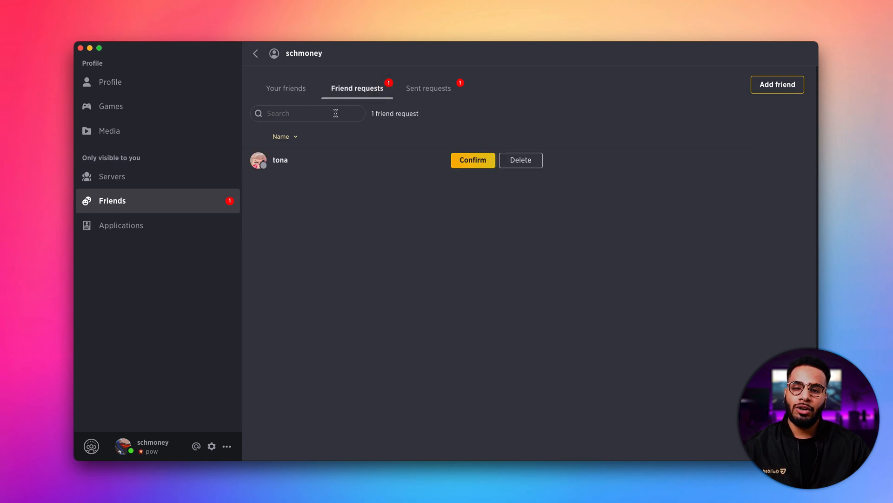
mouse_move(482, 220)
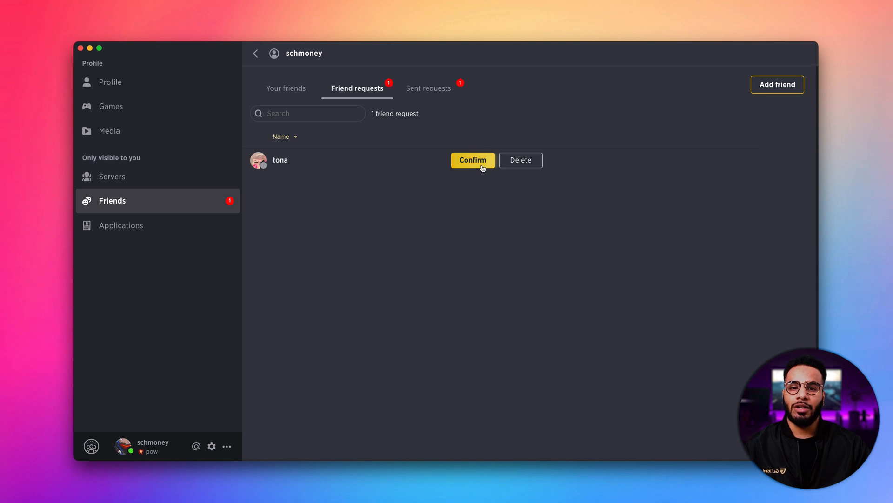
mouse_move(439, 221)
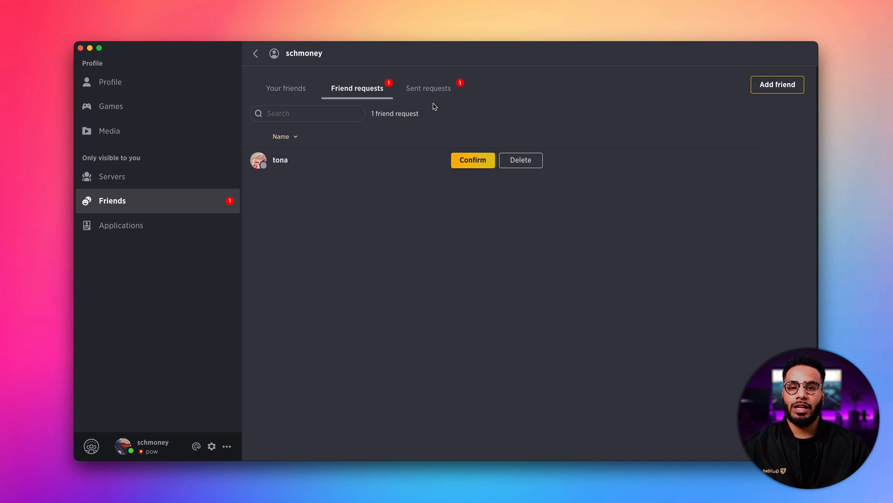
mouse_move(428, 88)
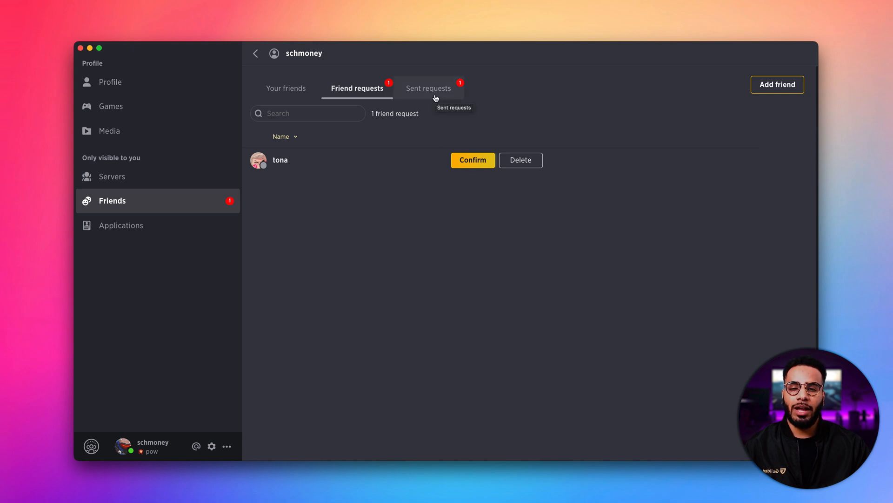
click(428, 88)
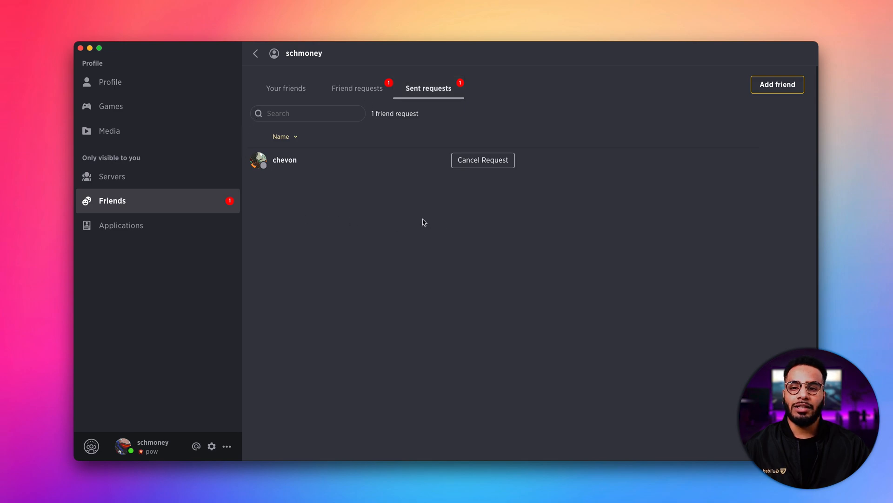
mouse_move(506, 200)
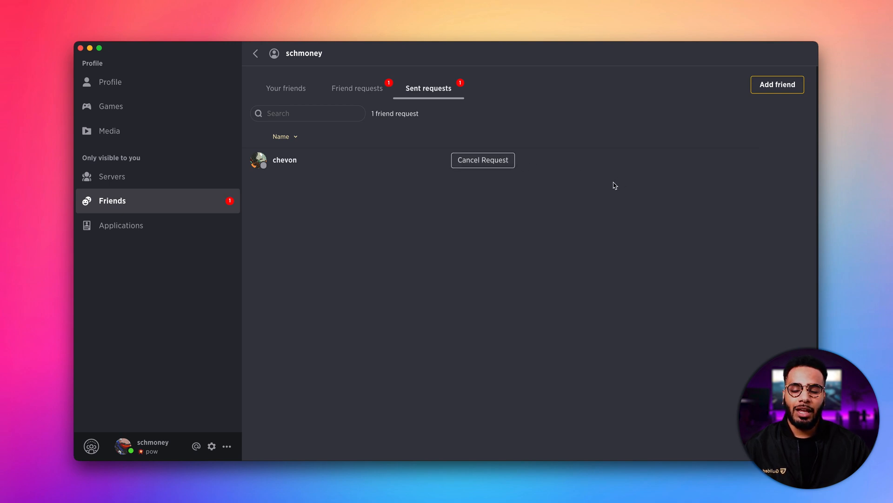
mouse_move(789, 92)
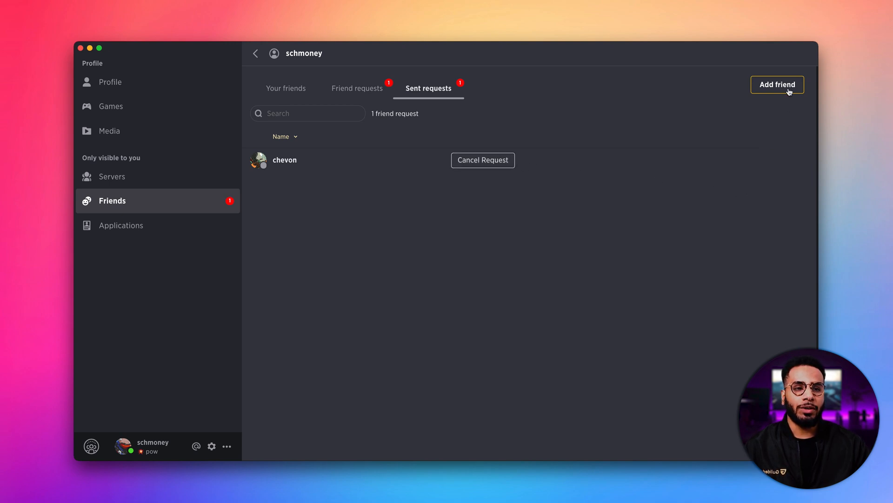
Bring up the Add friend dialog with an empty user search.
click(777, 84)
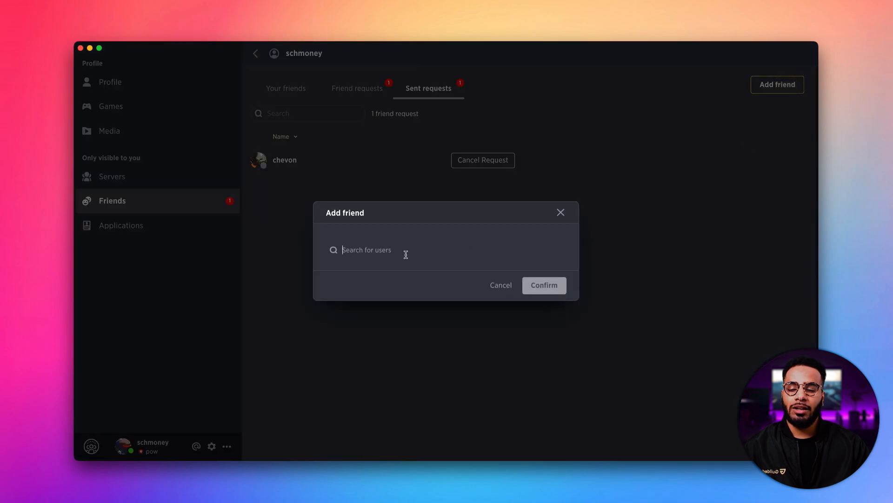
mouse_move(464, 281)
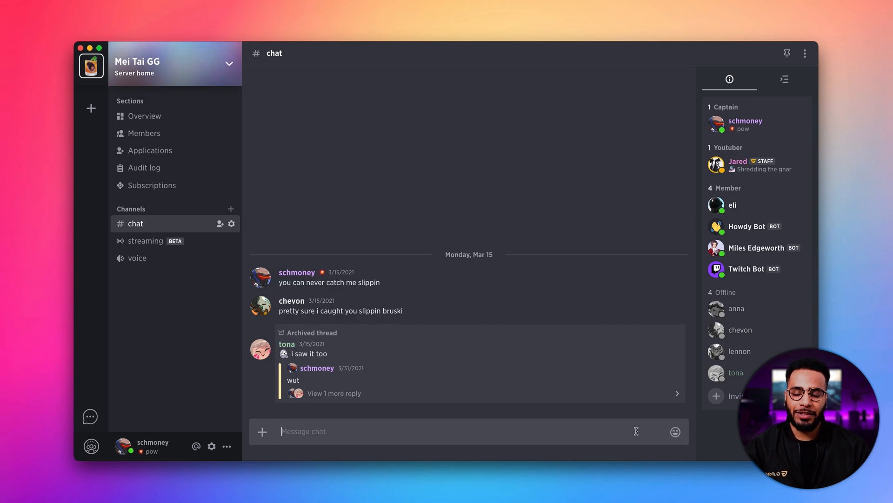
Send eli a friend request from their member card in the Mei Tai GG chat.
click(732, 205)
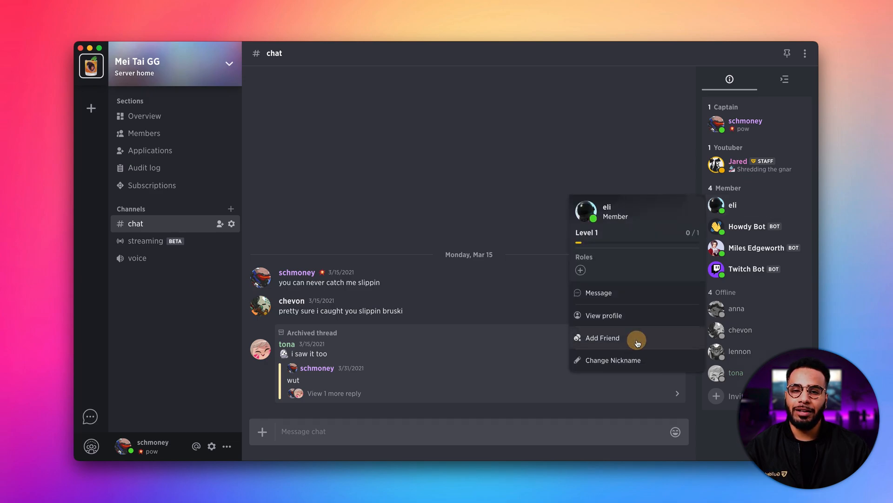
click(602, 337)
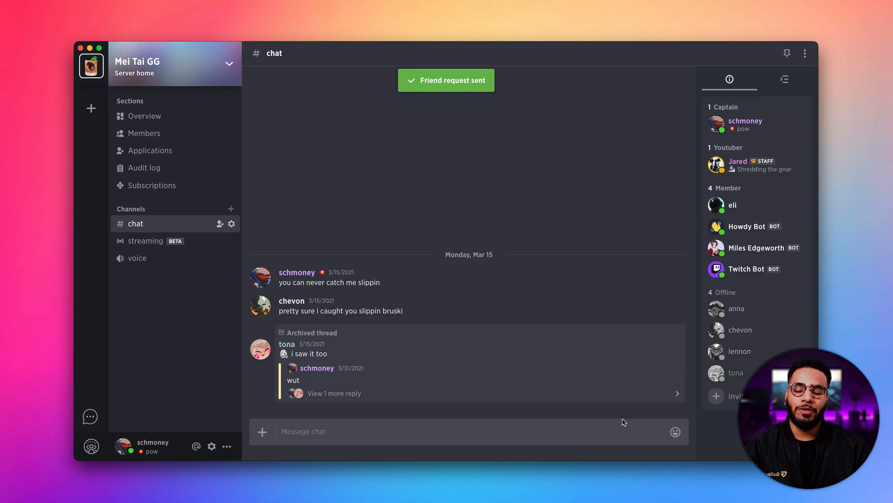